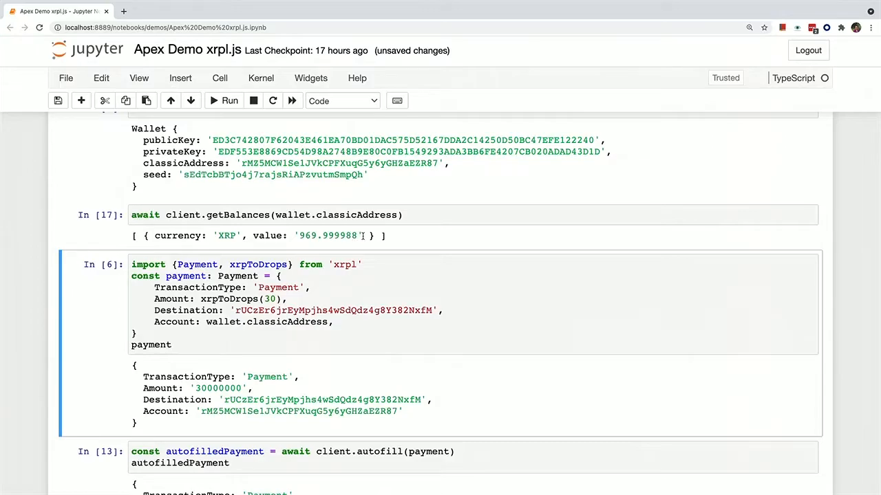
scroll(down, 3)
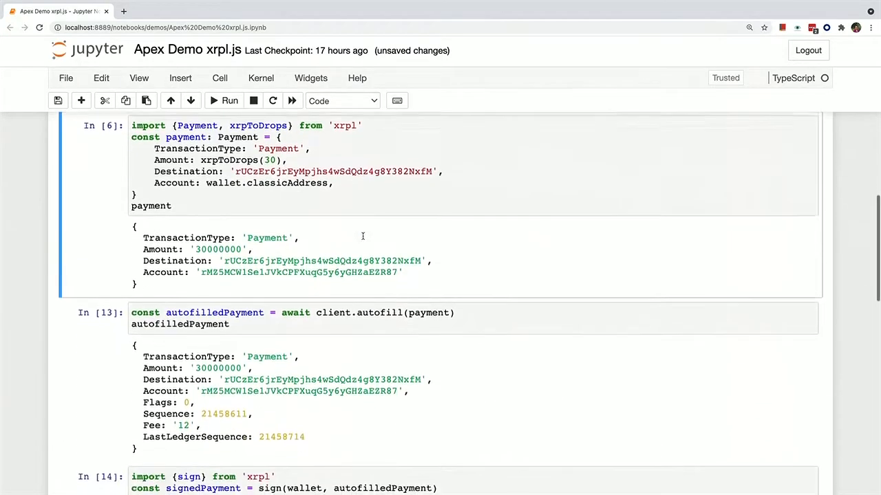
scroll(down, 3)
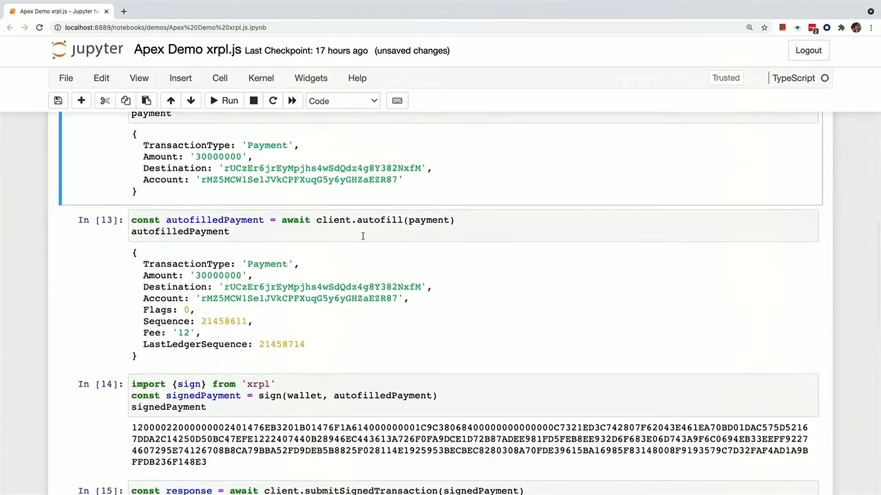